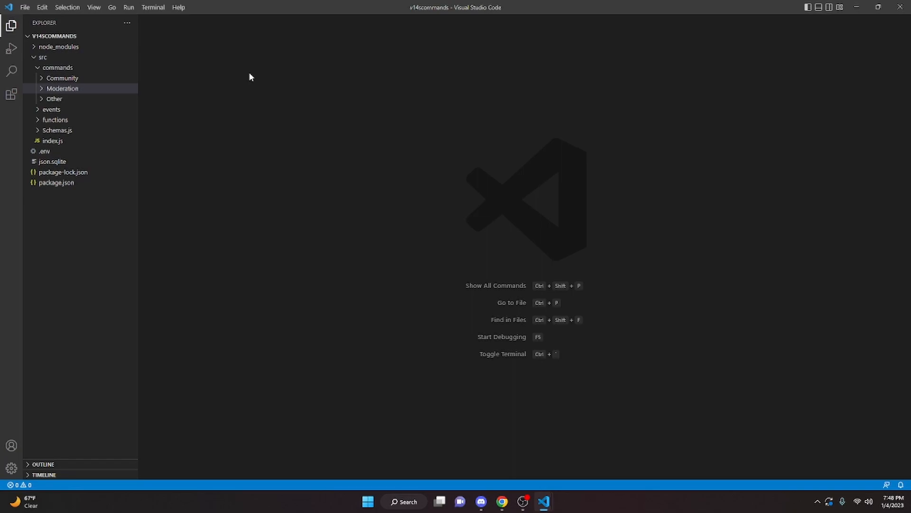
Expand the Moderation commands folder and start a new file inside it
{"action": "left_click", "coordinate": [97, 36]}
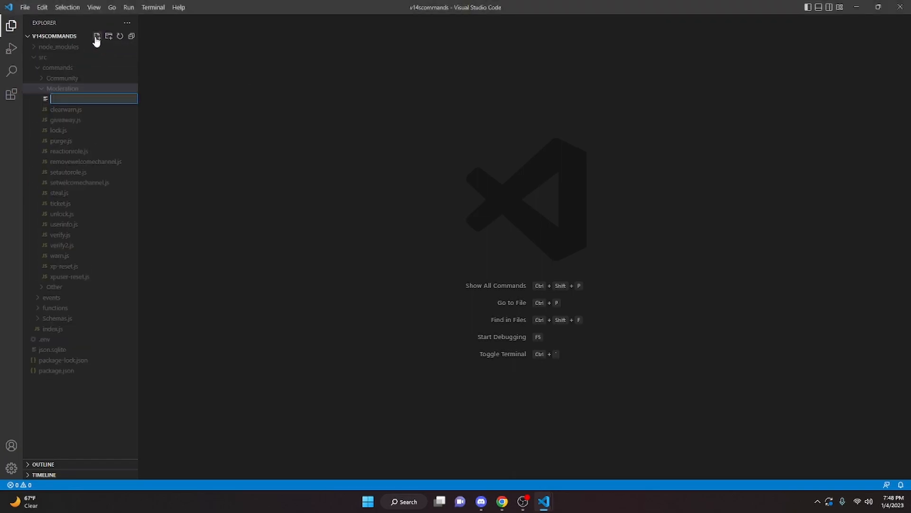
Name the file purgee.js and require SlashCommandBuilder plus EmbedBuilder, PermissionsBitField, ButtonBuilder and ActionRowBuilder
{"action": "type", "text": "purgee.js"}
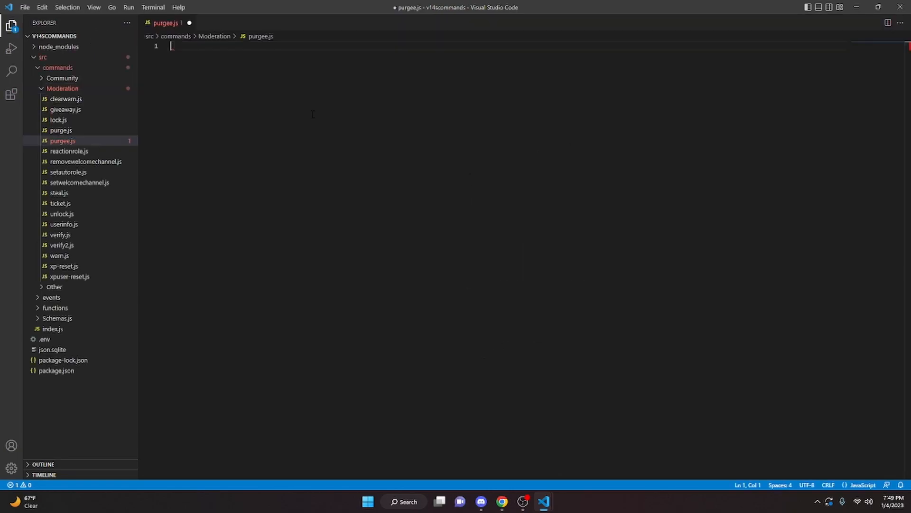
{"action": "type", "text": "const { SlashCom"}
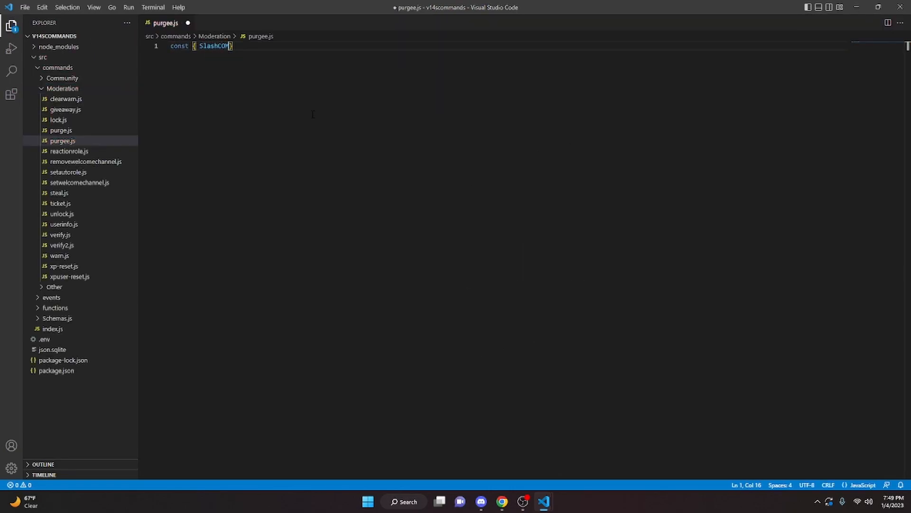
{"action": "type", "text": "CommandBuilder } = require(`@discordjs/builders`);"}
{"action": "type", "text": "const { EmbedBuilder, PermissionsBitField, "}
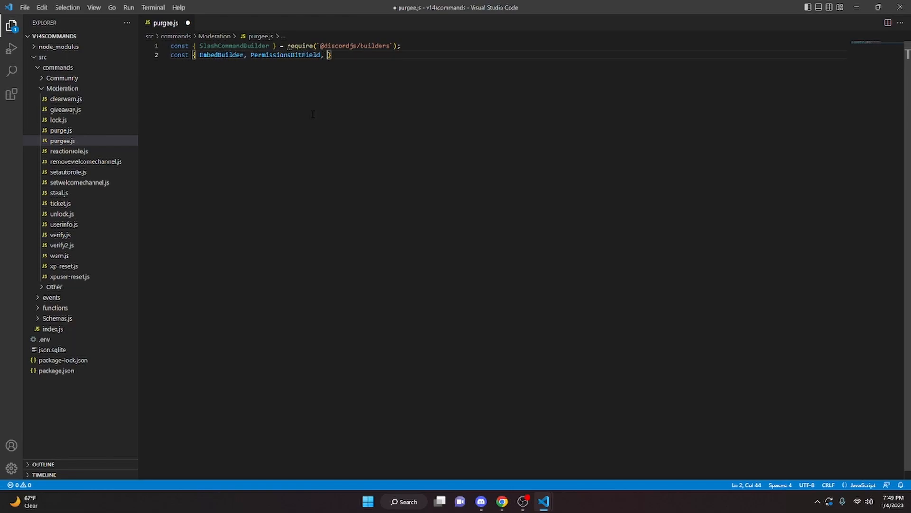
{"action": "type", "text": "ButtonBuilder, ActionRowBuilder, ButtonStyle"}
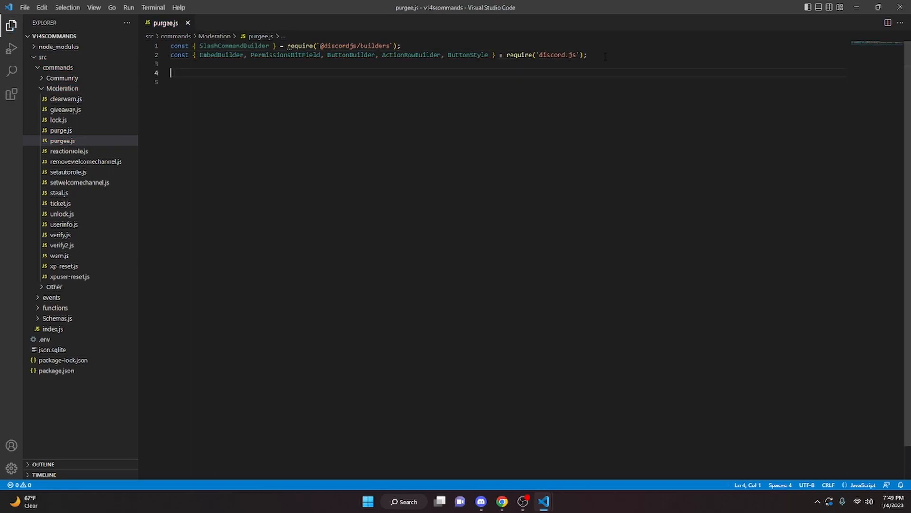
Export a SlashCommandBuilder named purge described as 'This purges channel messages'
{"action": "type", "text": "module.exports"}
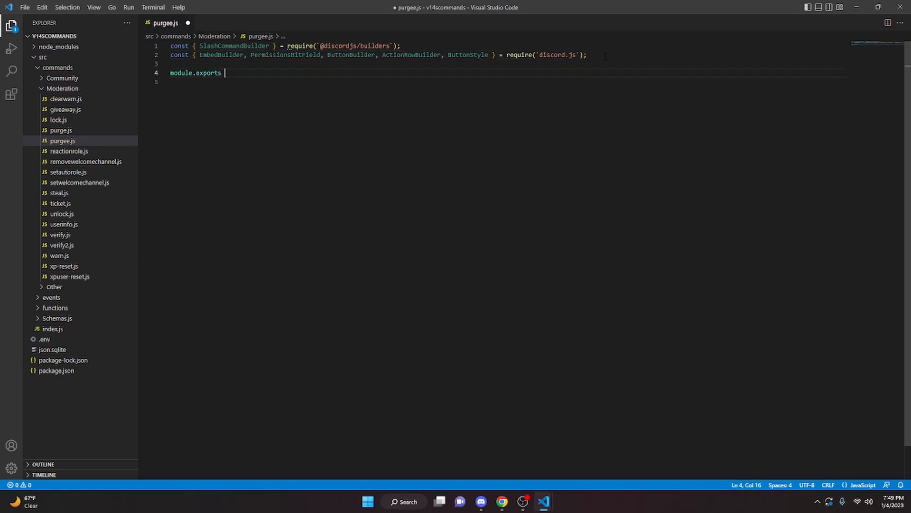
{"action": "type", "text": "= {"}
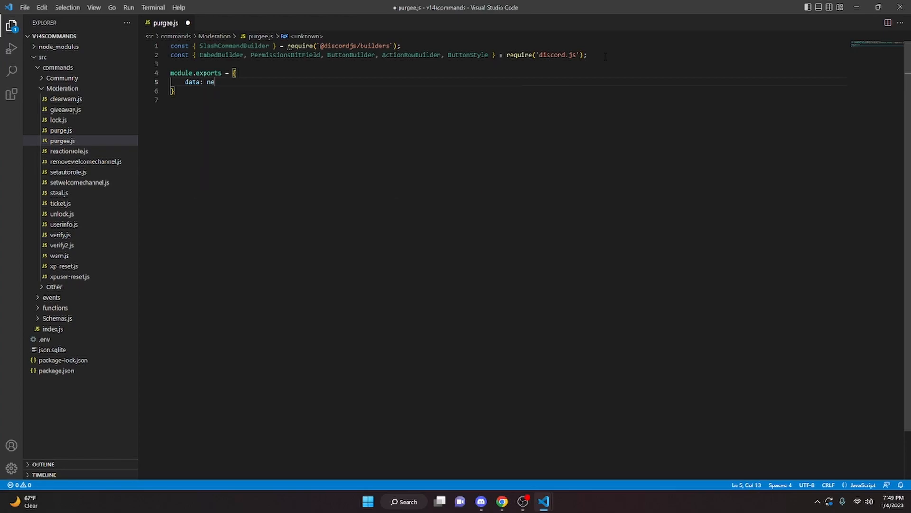
{"action": "type", "text": "ew SlashCommandBuilder()"}
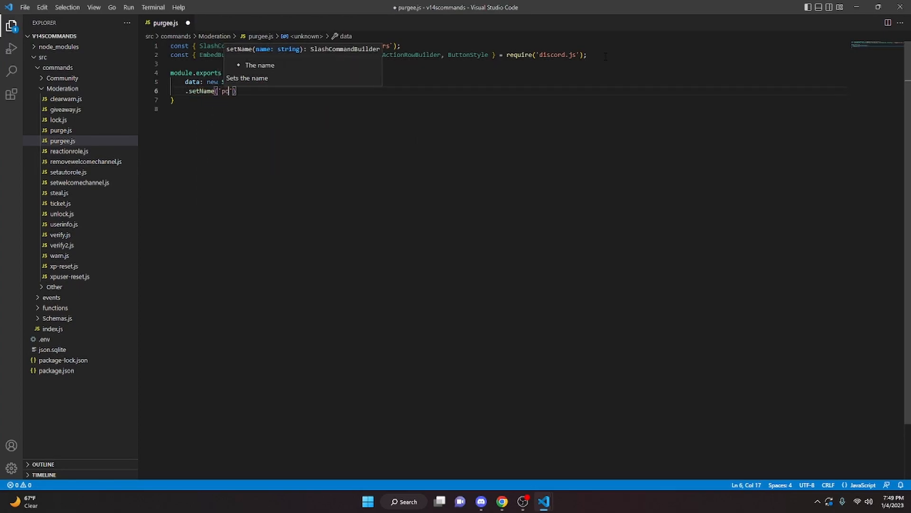
{"action": "type", "text": ".setDes"}
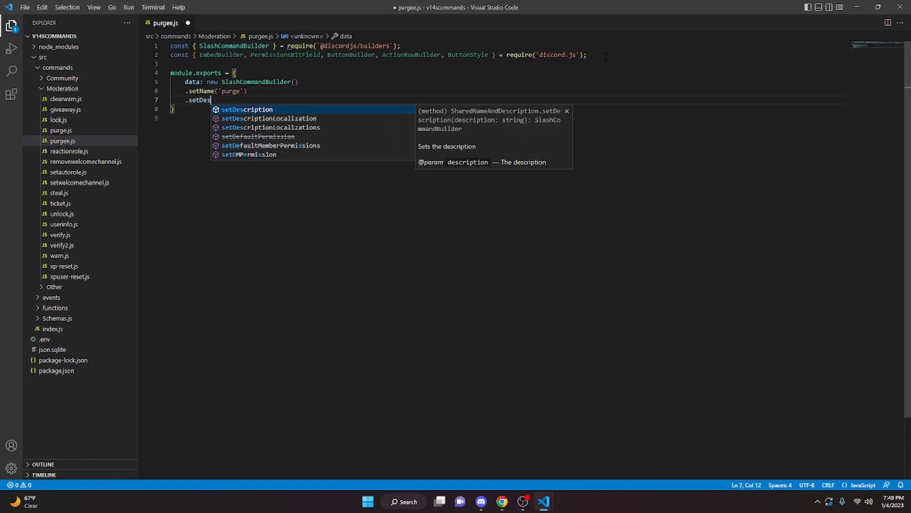
{"action": "type", "text": "('This purges"}
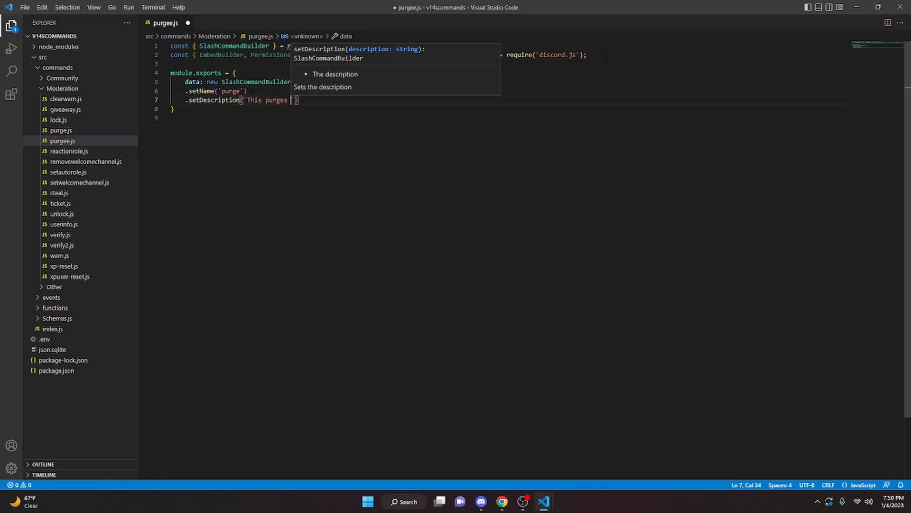
{"action": "type", "text": "channel messages"}
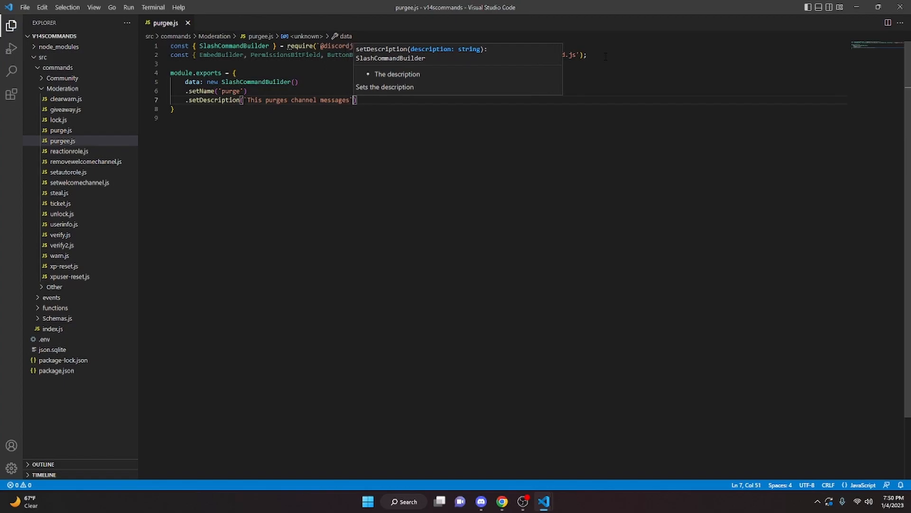
Add a required integer option 'amount' with min value 1 and max value 100
{"action": "type", "text": ".addIntegerOption(option => option.setName("}
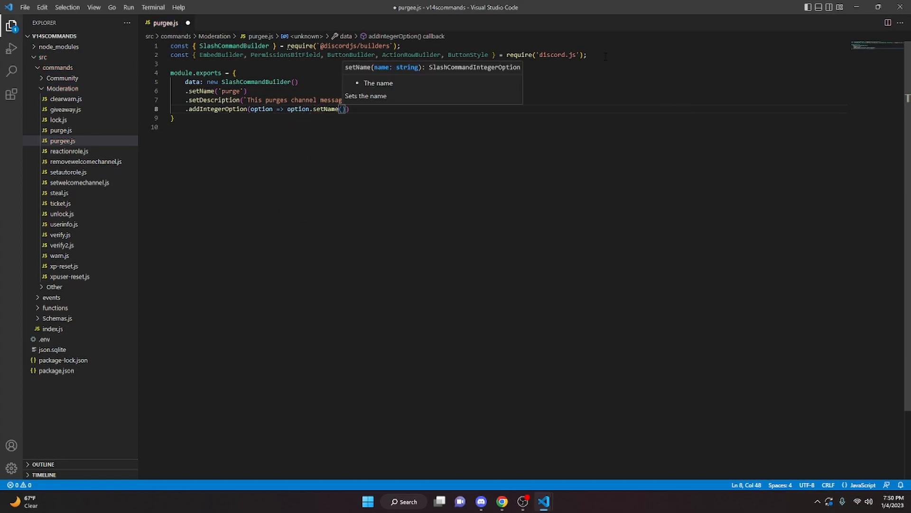
{"action": "type", "text": "'amount').setDescription('The amount of messages to delete'"}
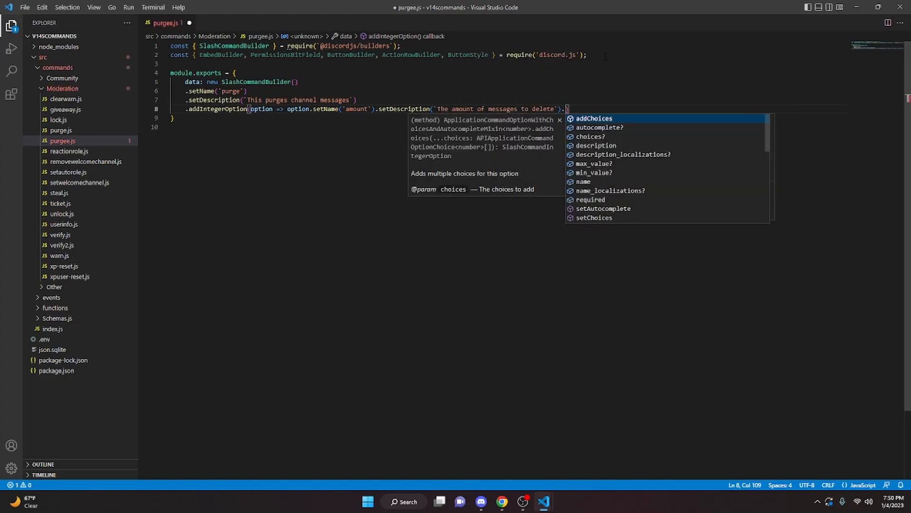
{"action": "type", "text": ".setMinValue(1)"}
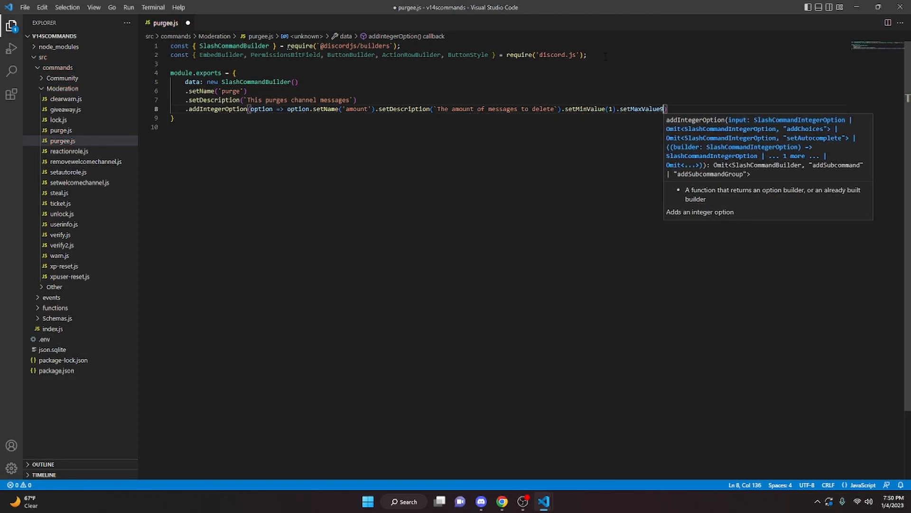
{"action": "type", "text": "(100).)"}
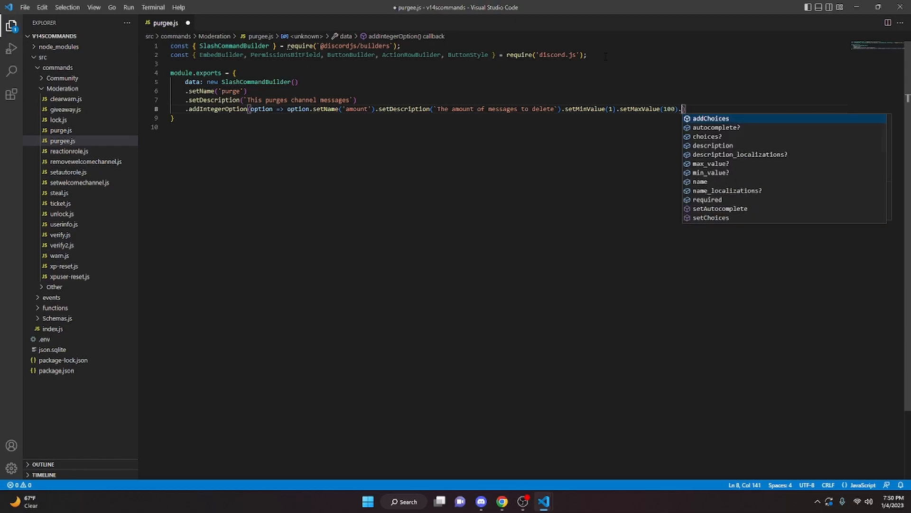
{"action": "type", "text": "setRequired(true)),"}
{"action": "type", "text": "async execute (interaction) {"}
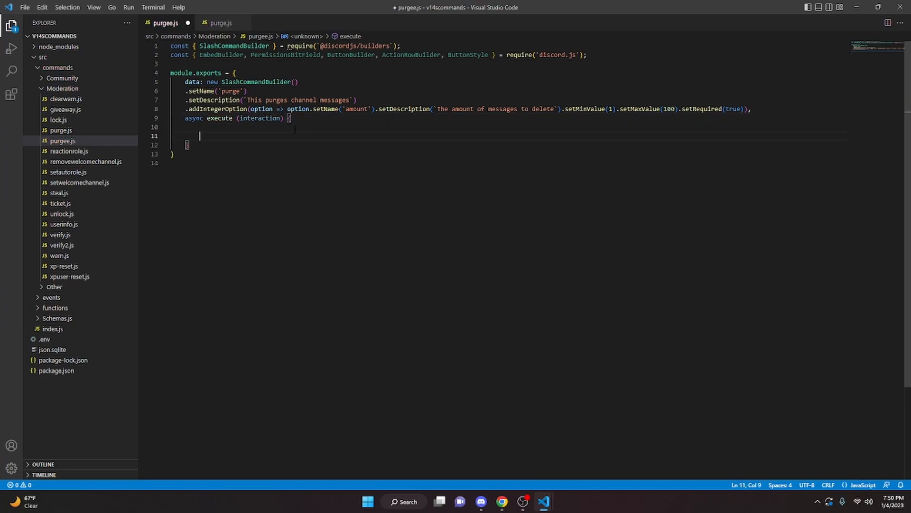
Return an ephemeral 'You dont have perms to purge messages' reply when ManageMessages permission is missing
{"action": "type", "text": "if (!interaction.member.permissions.has(P"}
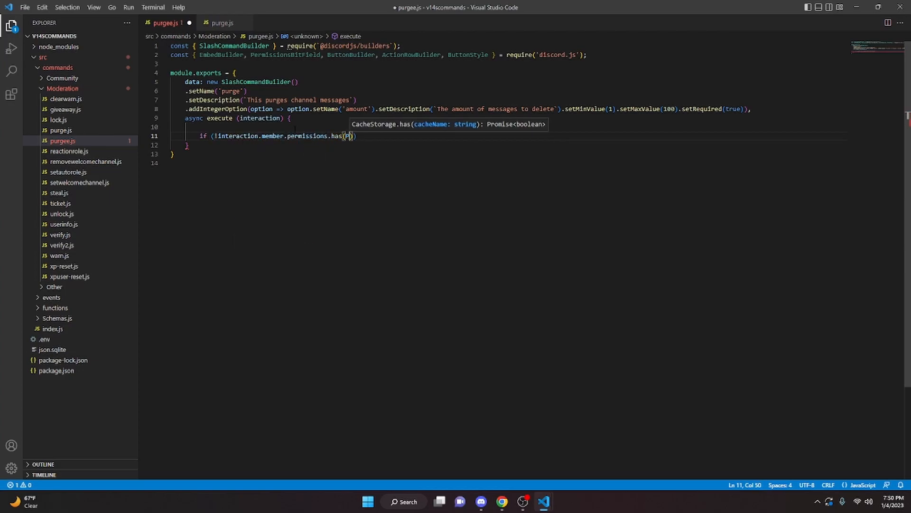
{"action": "type", "text": "PermissionsBitField.Flags.ManageMessages"}
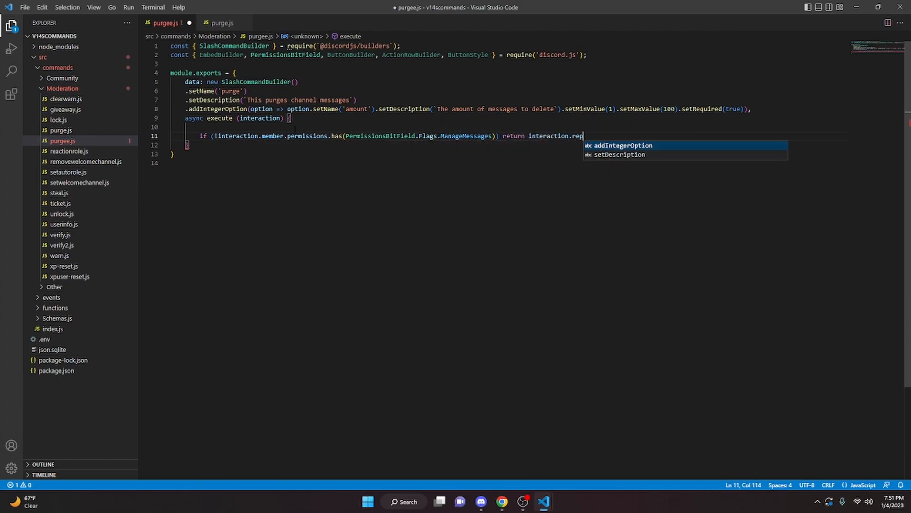
{"action": "type", "text": "ly({ co"}
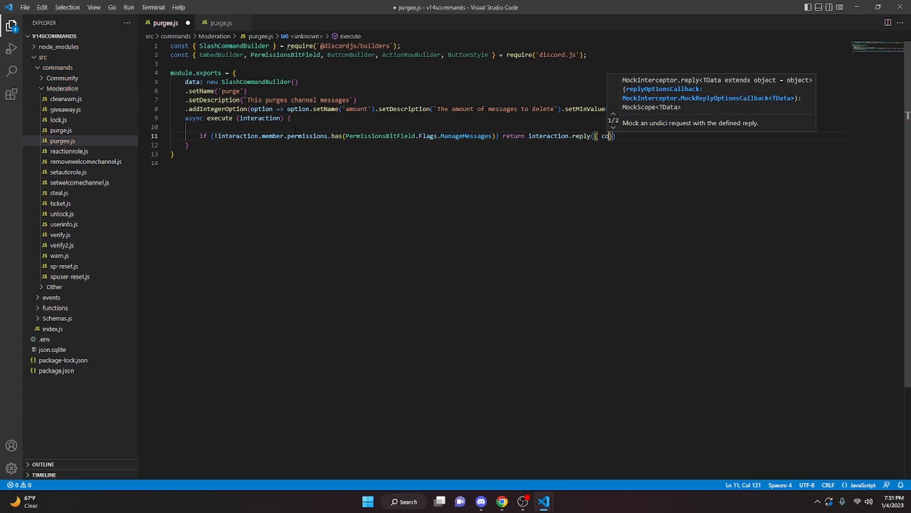
{"action": "type", "text": "content: \"You dont have perms to purge messages\", ephemeral: tru"}
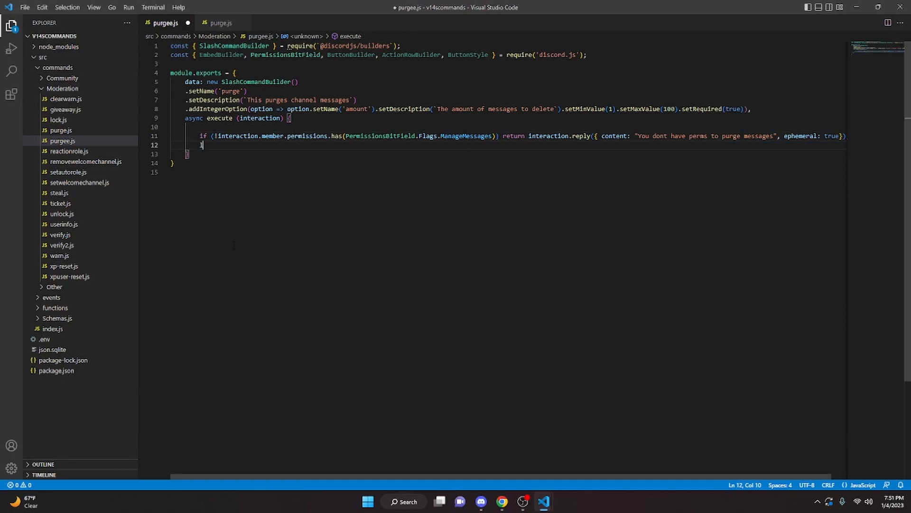
Read the amount option into number and start a Blue EmbedBuilder
{"action": "type", "text": "et number = i"}
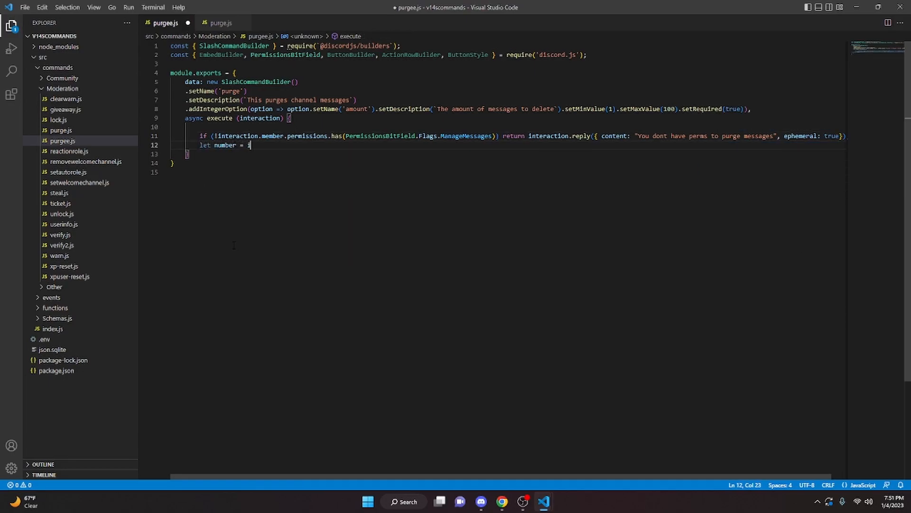
{"action": "type", "text": "nteraction.options.get"}
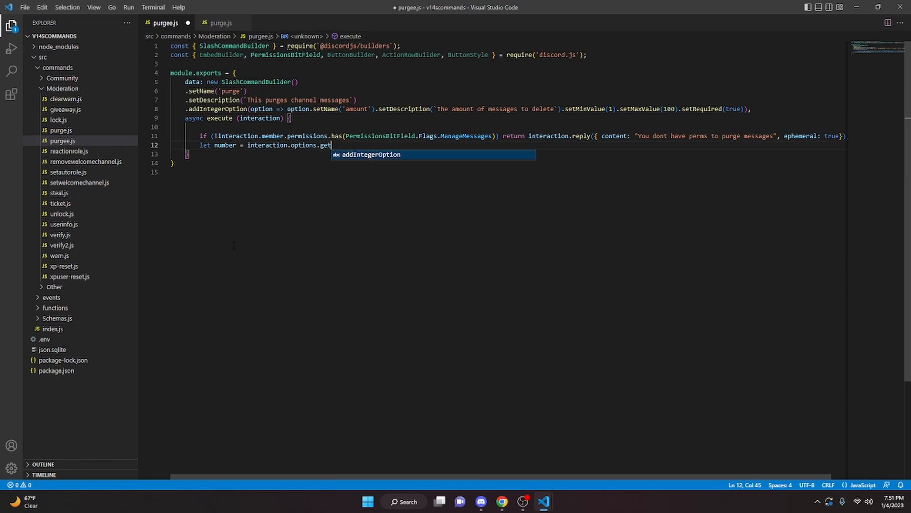
{"action": "type", "text": "Integer('amount');"}
{"action": "type", "text": "const embed ="}
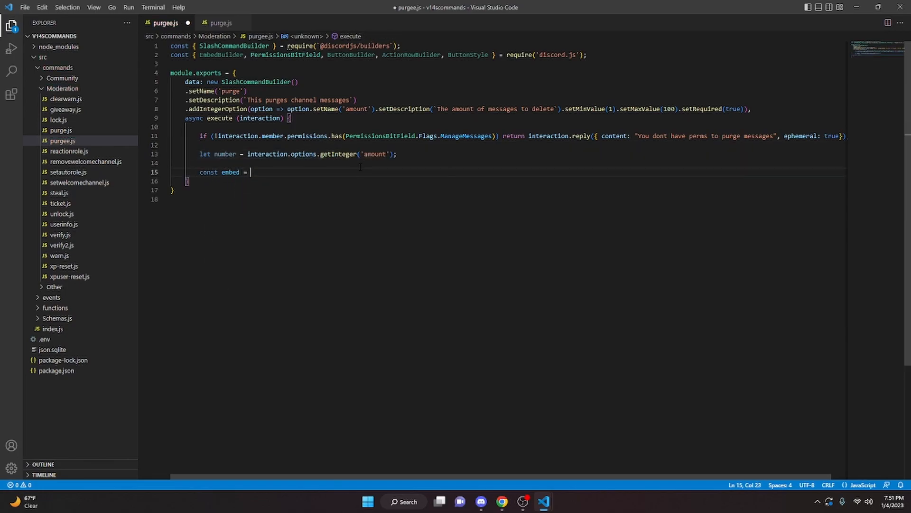
{"action": "type", "text": "new EmbedBuilder()"}
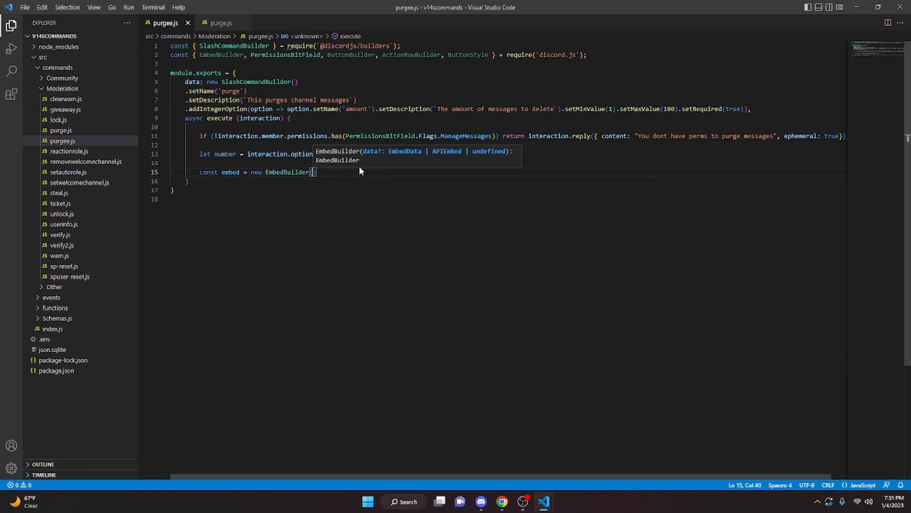
{"action": "type", "text": ".setColor("}
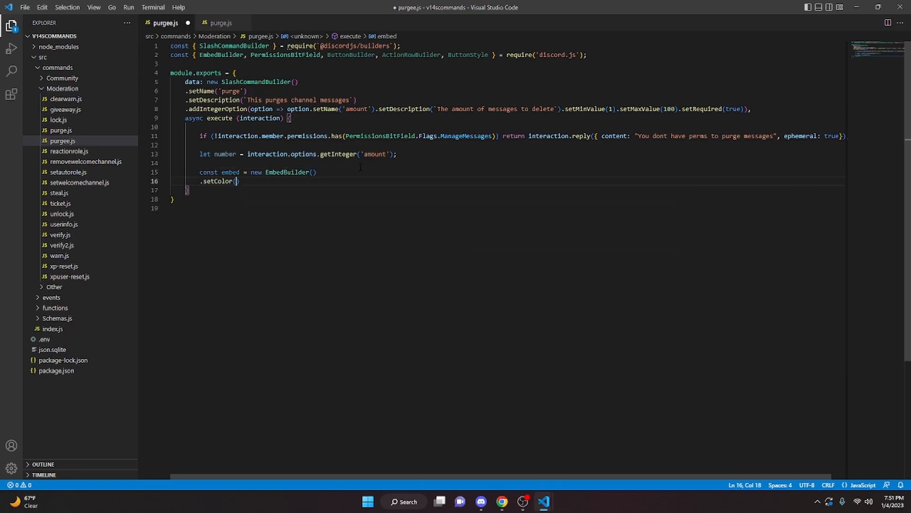
{"action": "type", "text": "\"Blue\")"}
{"action": "type", "text": ".setDescription(`:white_check_mark: "}
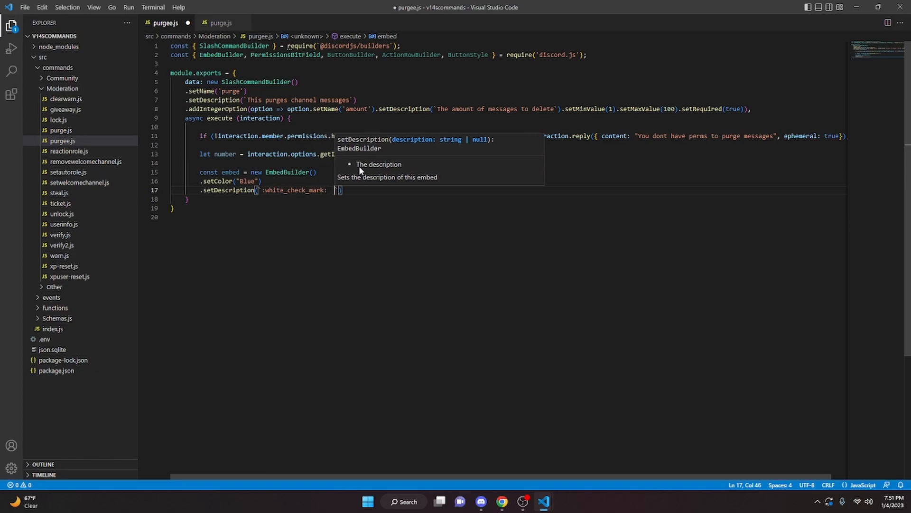
Set the embed description to `Deleted ${number} messages` and await channel.bulkDelete(number)
{"action": "type", "text": "Deleted ${}"}
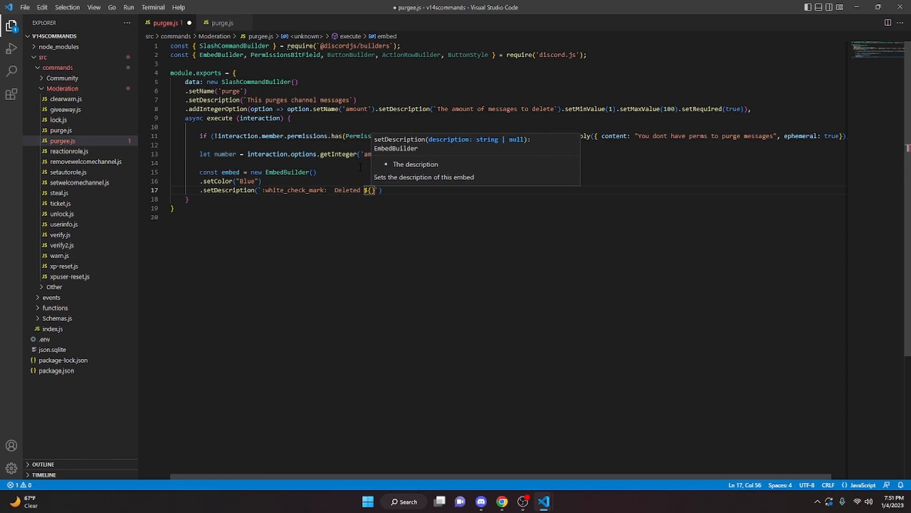
{"action": "type", "text": "number"}
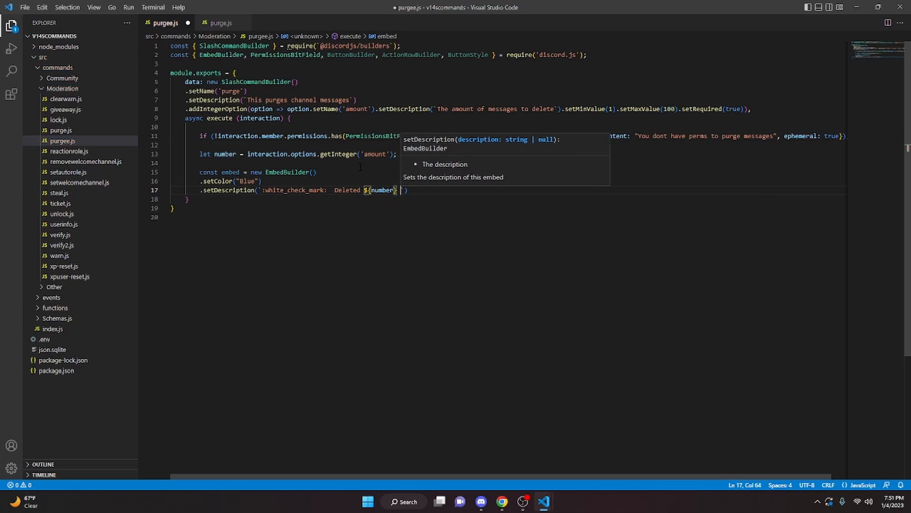
{"action": "type", "text": "messages`)"}
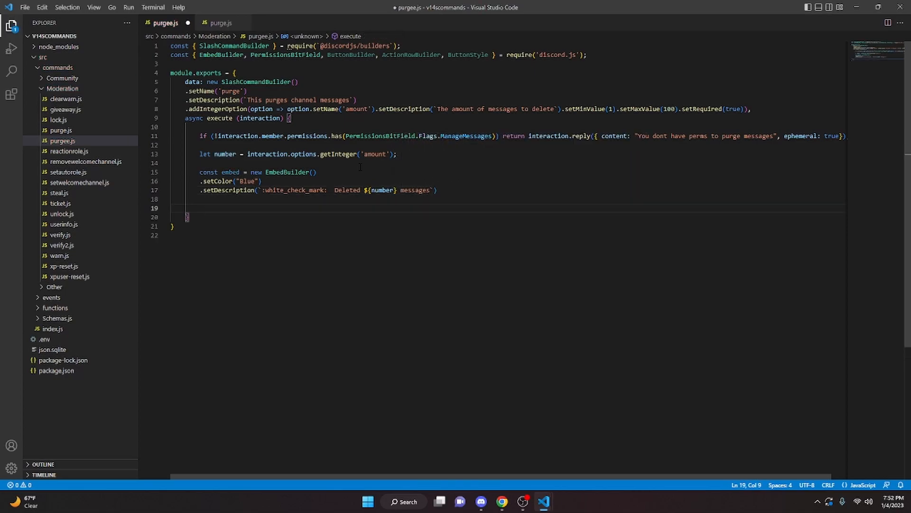
{"action": "type", "text": "await interaction.chan"}
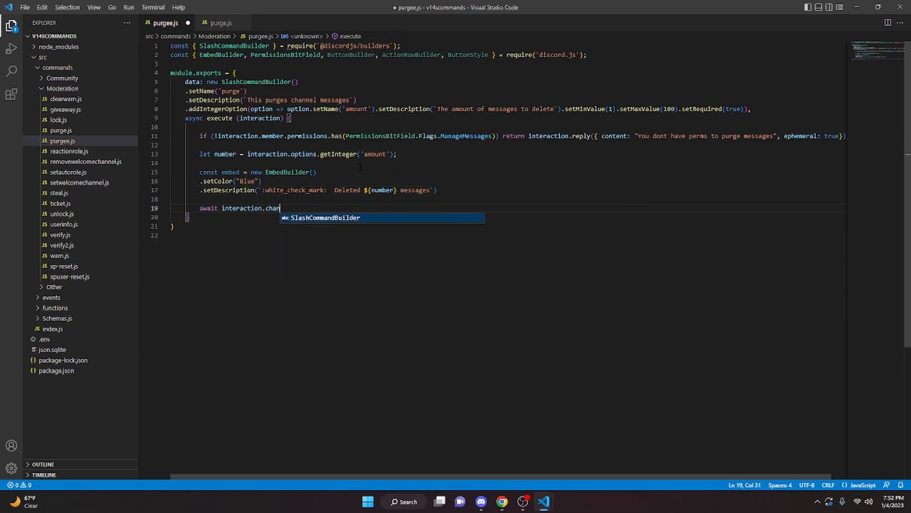
{"action": "type", "text": "nel.bulkDelete()"}
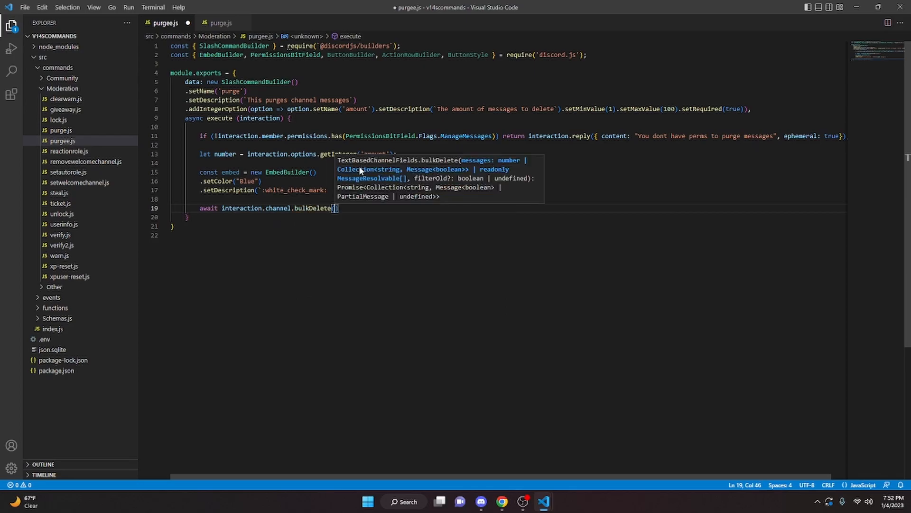
{"action": "type", "text": "number"}
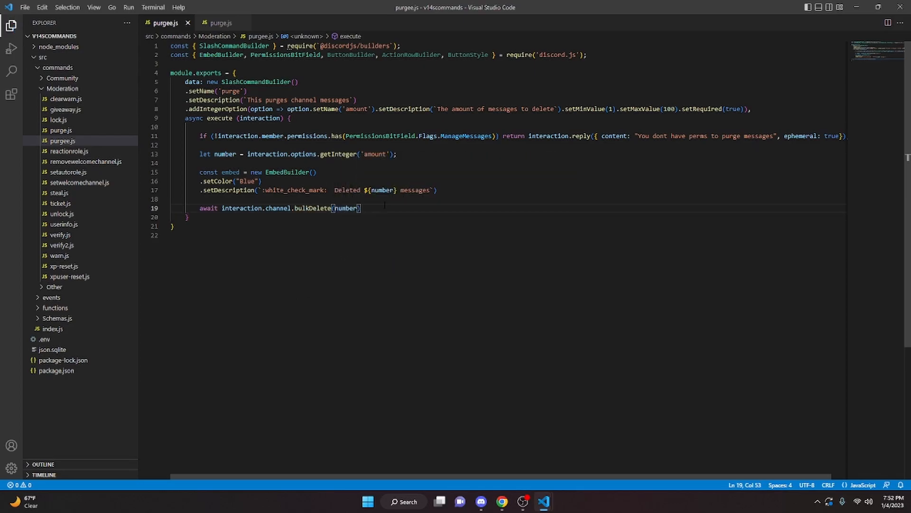
{"action": "key", "text": "Enter"}
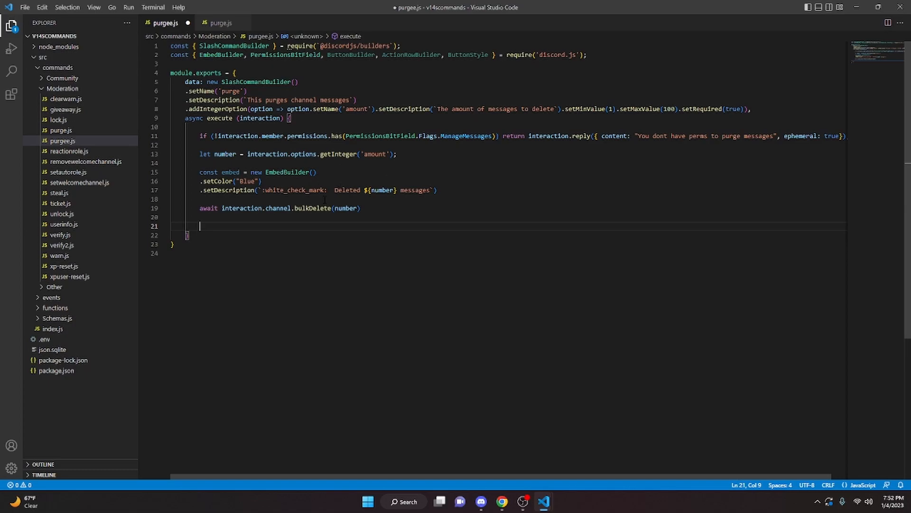
Build an action row with a 'purge' trashcan button styled ButtonStyle.Primary
{"action": "type", "text": "const button = new ActionRowBuilder("}
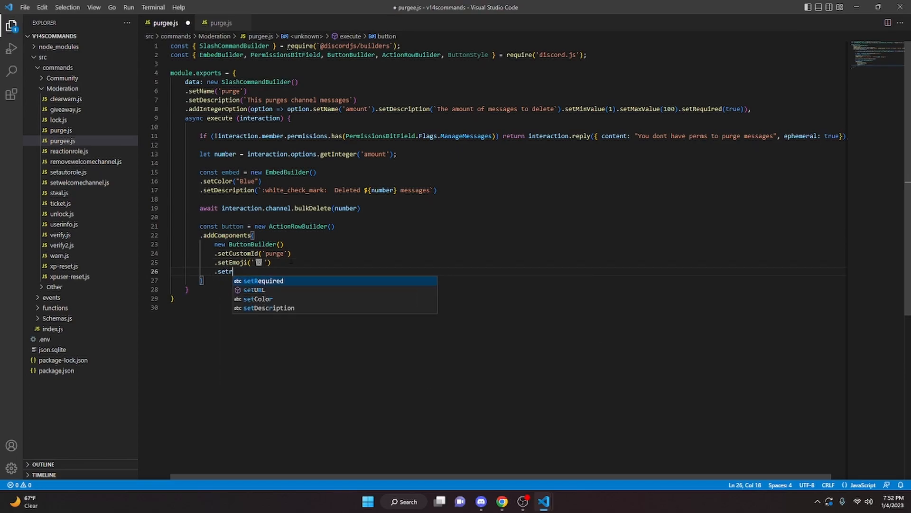
{"action": "type", "text": "Style(ButtonStyle"}
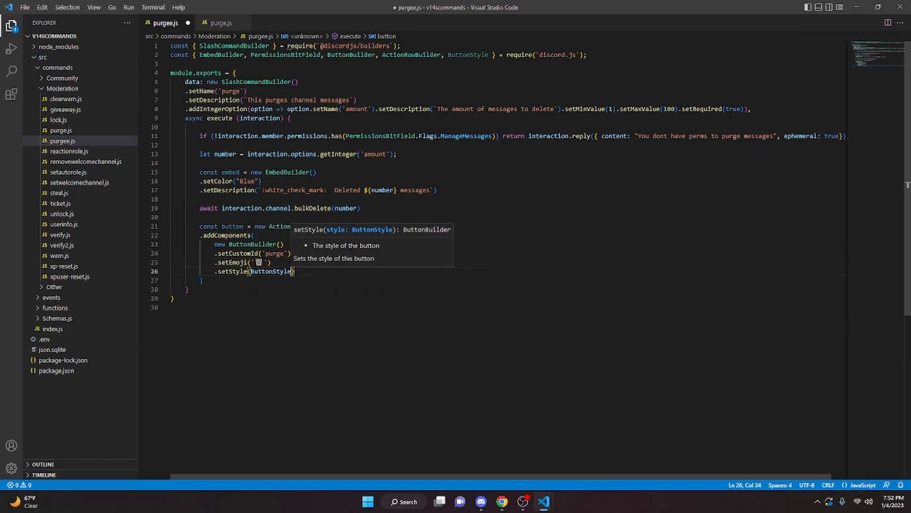
{"action": "type", "text": ".Primary),"}
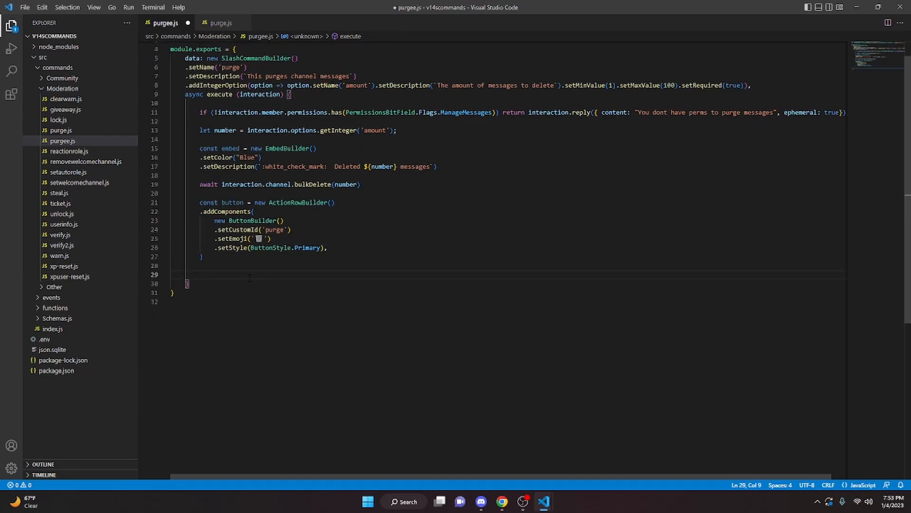
Reply with the embed and button, then create a message component collector on that reply
{"action": "type", "text": "const message = awai"}
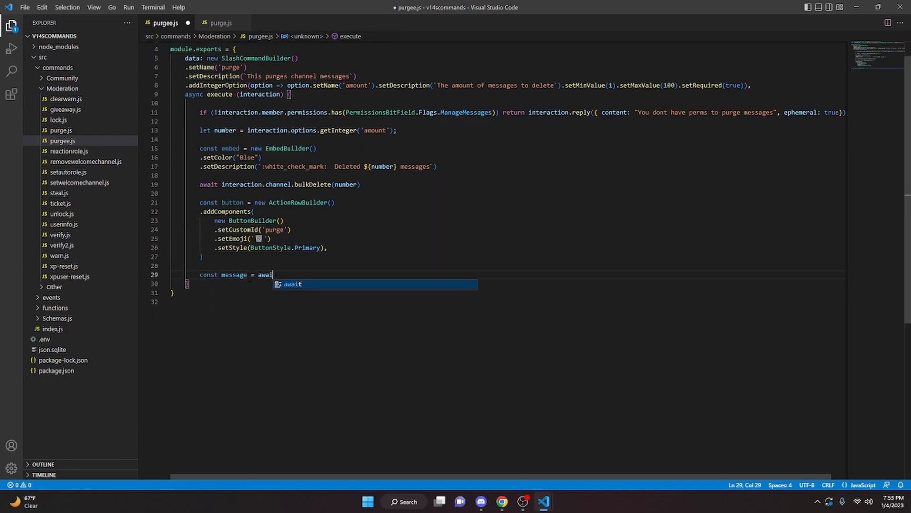
{"action": "type", "text": "interaction.reply({ embeds: [embed], components: [button] });"}
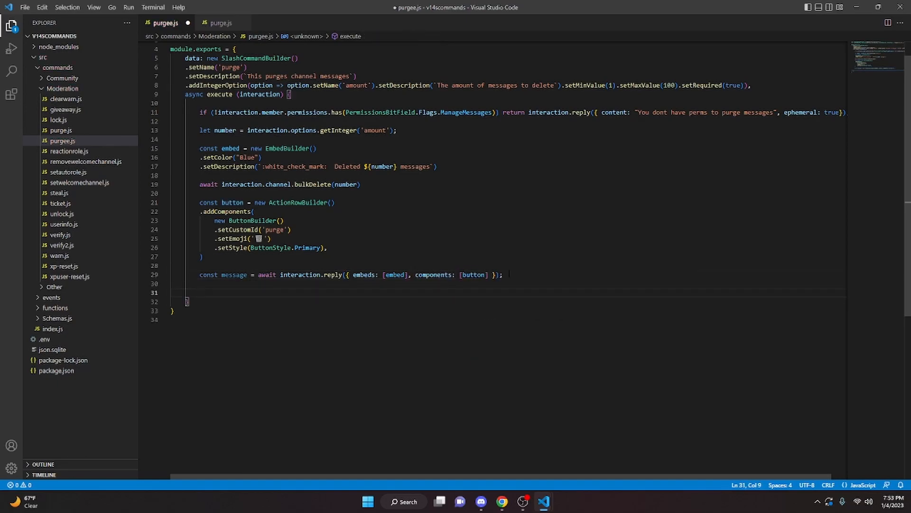
{"action": "type", "text": "const collector ="}
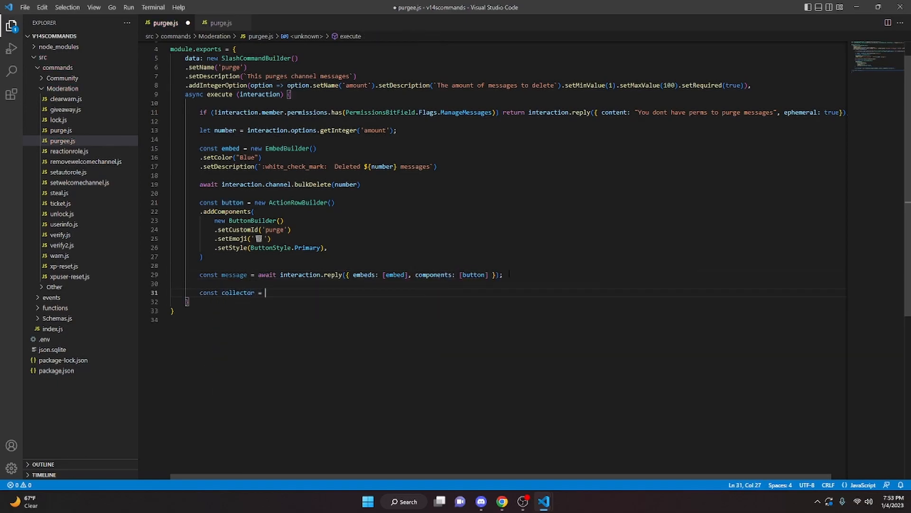
{"action": "type", "text": "message.createMes"}
{"action": "type", "text": "collector.on('"}
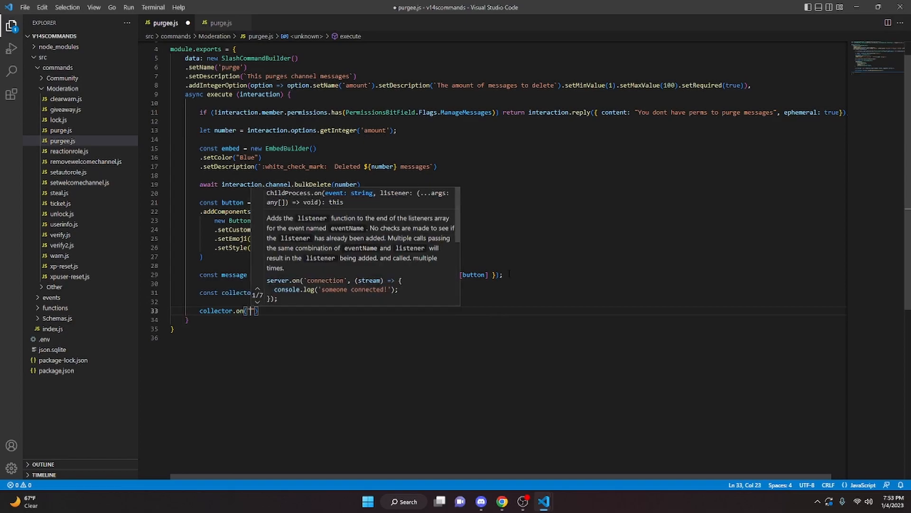
Handle 'collect' events for customId 'purge', checking the clicker's Manage Messages permission
{"action": "type", "text": "\"collect\", async i => {"}
{"action": "type", "text": "if (i."}
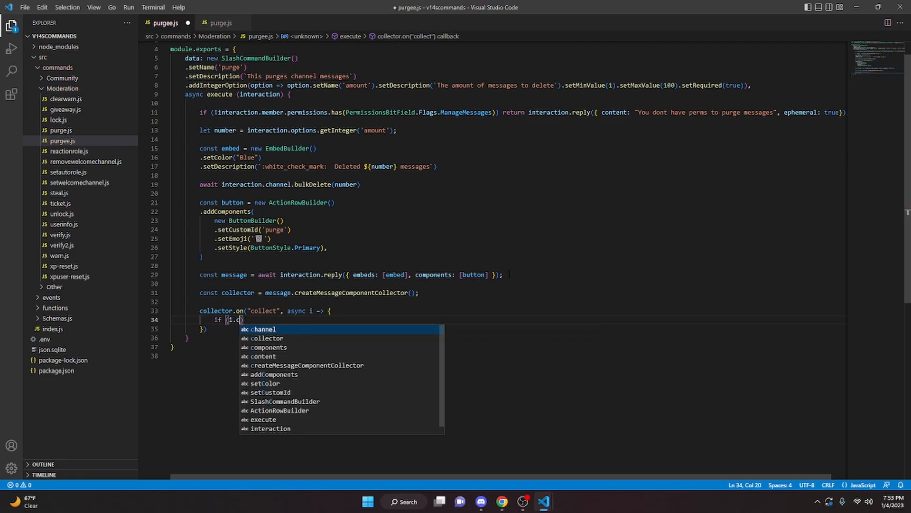
{"action": "type", "text": "customId === purge'"}
{"action": "type", "text": "if (!i.member.permissions.has(PermissionsBitField.Flags.ManageMessages)) return;"}
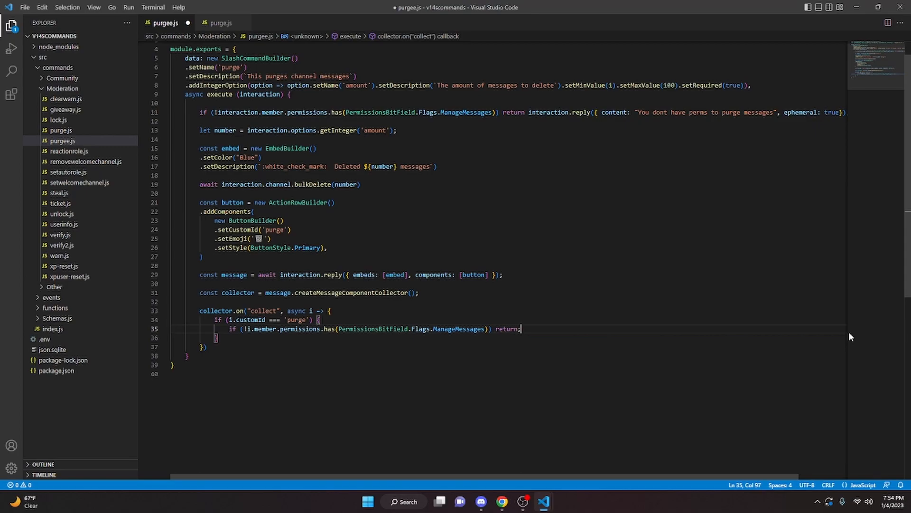
{"action": "type", "text": "interaction."}
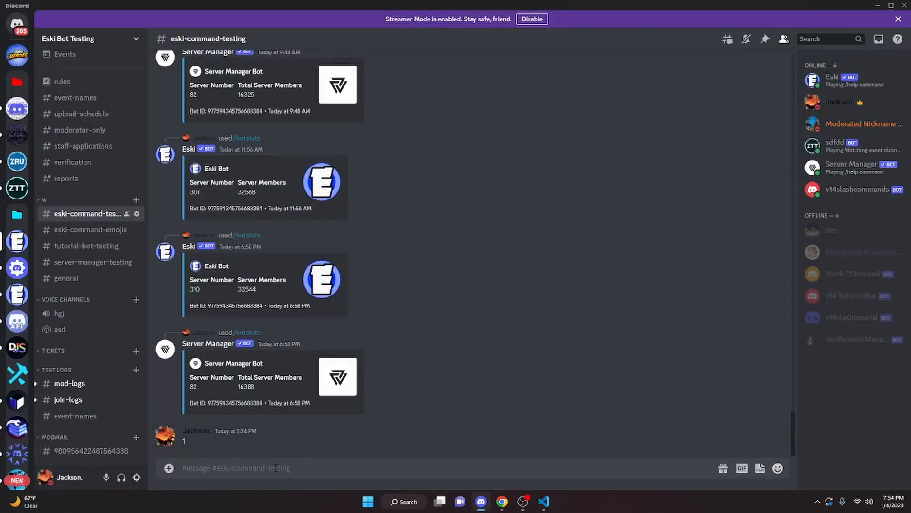
Run /purge in Discord and switch to the server-manager-testing channel to see 'Deleted 100 messages'
{"action": "type", "text": "/purge amount"}
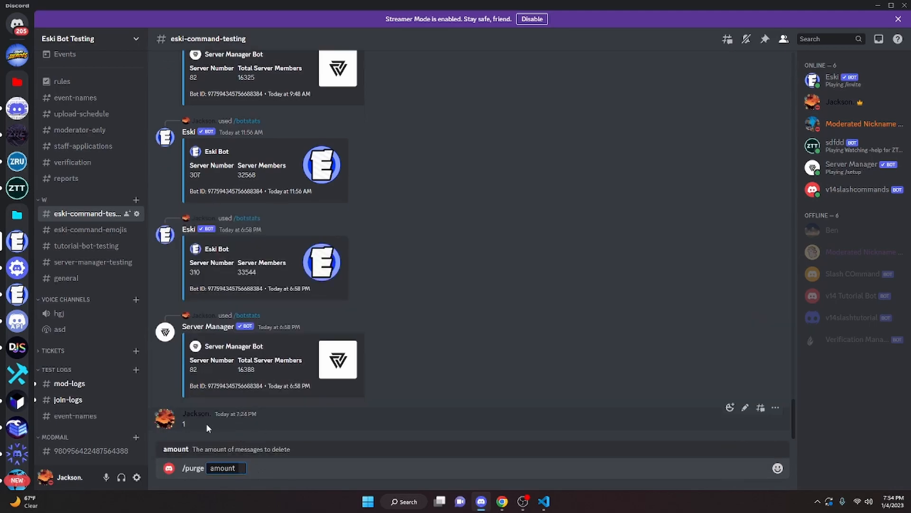
{"action": "key", "text": "Enter"}
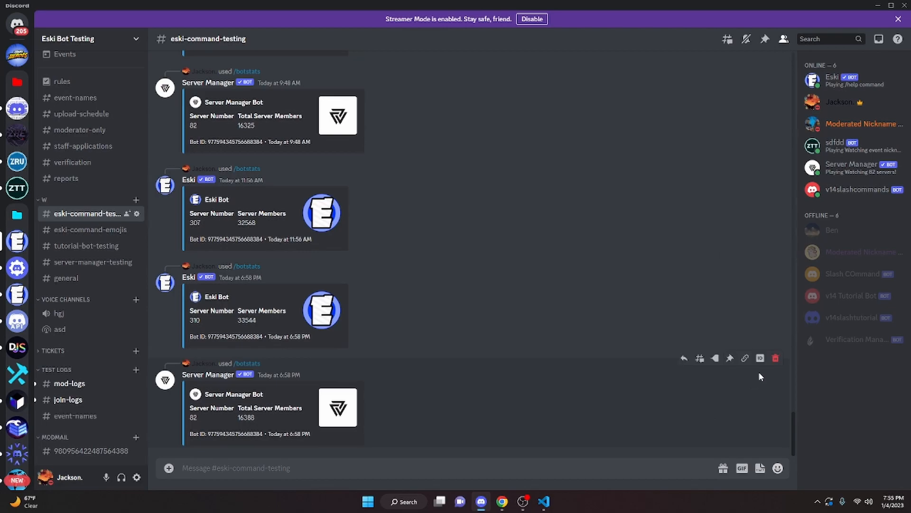
{"action": "mouse_move", "coordinate": [776, 358]}
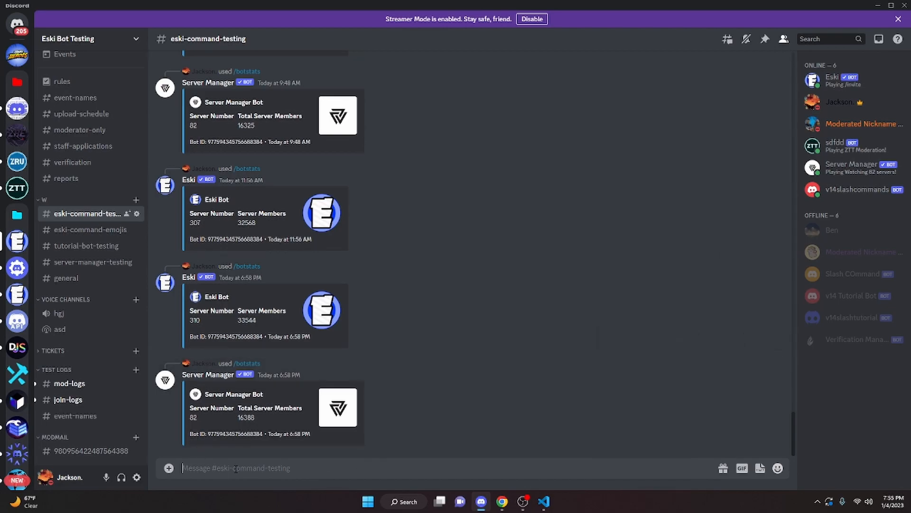
{"action": "left_click", "coordinate": [94, 263]}
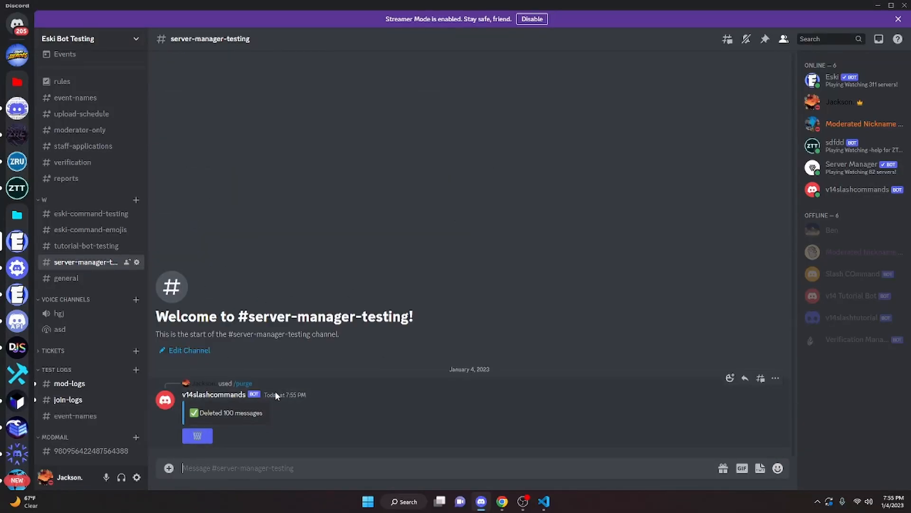
{"action": "mouse_move", "coordinate": [197, 435]}
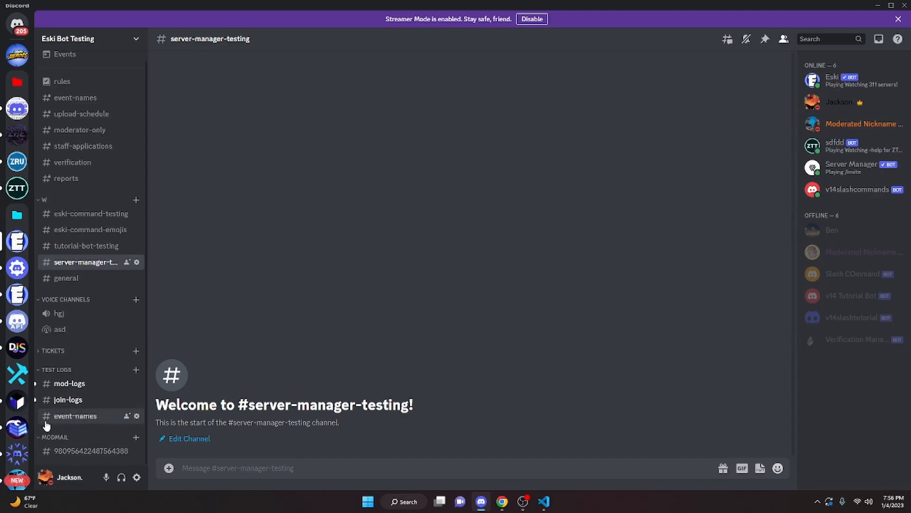
{"action": "mouse_move", "coordinate": [61, 450]}
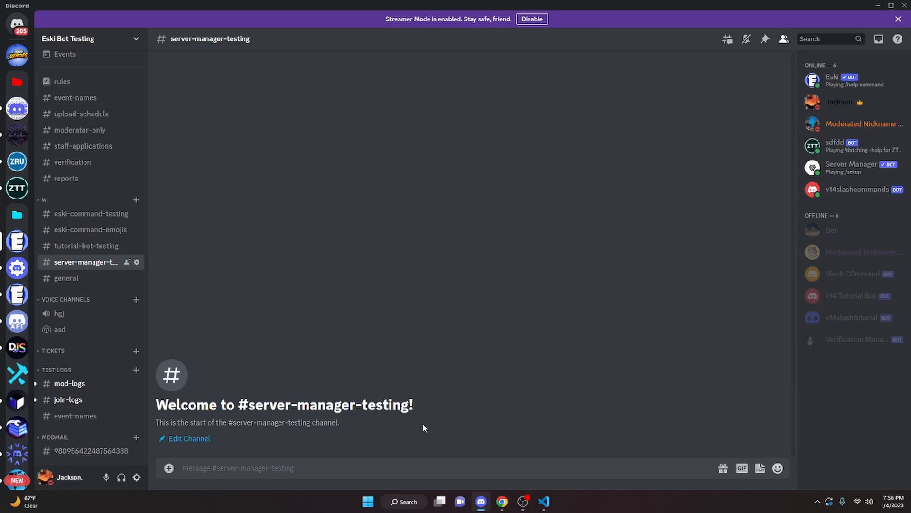
Switch to the Discord Coding Lounge server and scroll coding-help-2 to its latest messages
{"action": "left_click", "coordinate": [17, 109]}
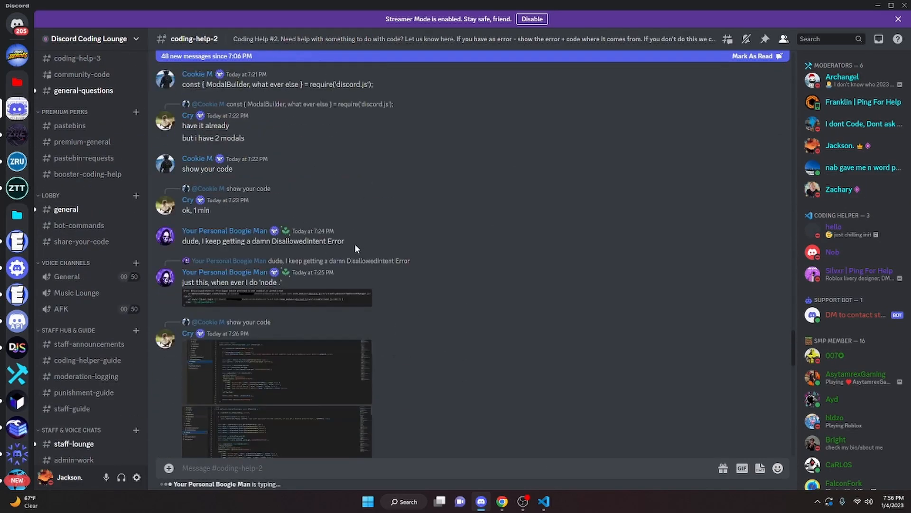
{"action": "scroll", "scroll_direction": "down", "scroll_amount": 3}
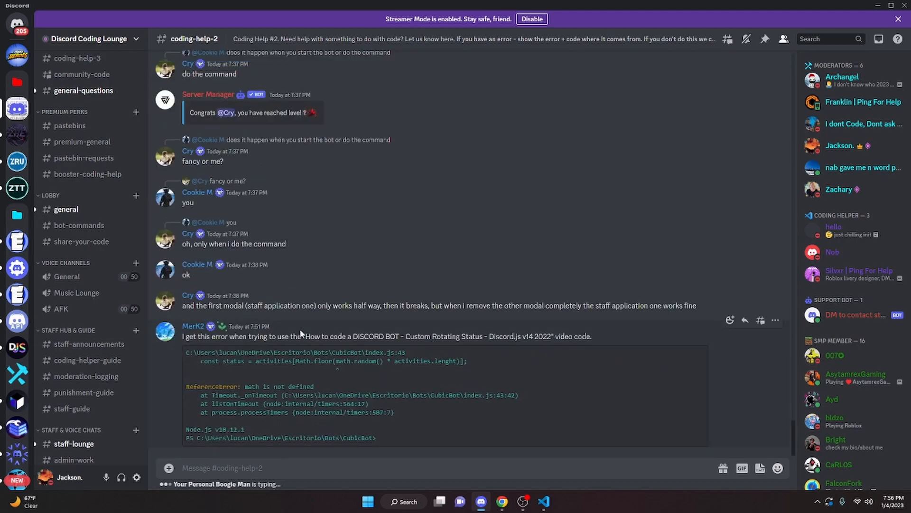